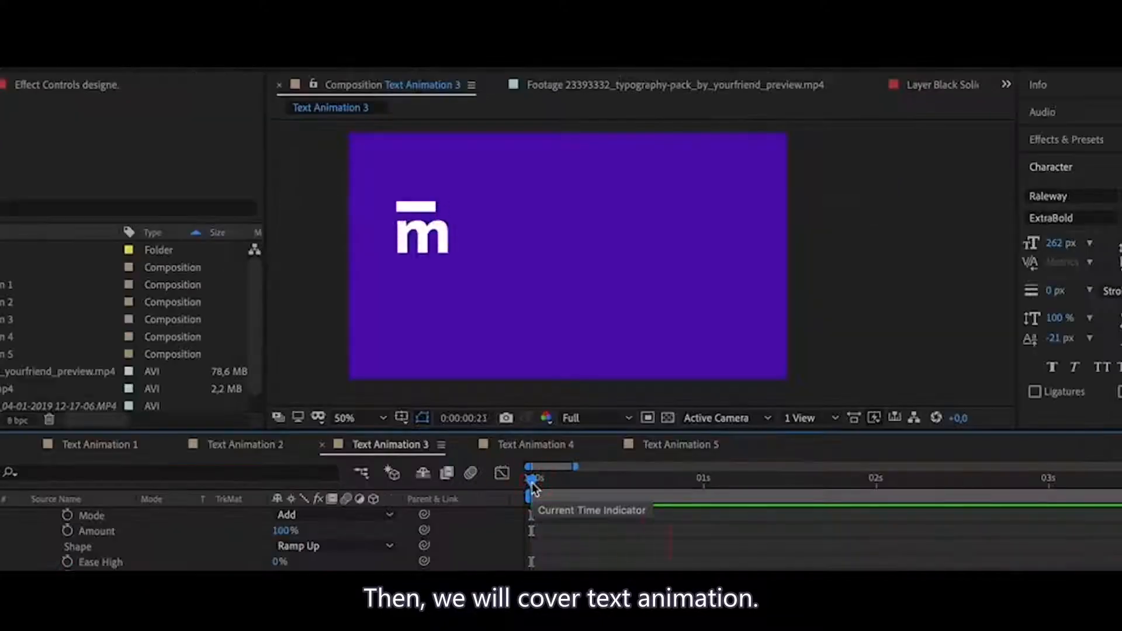
Step: Scroll the Yiihuu homepage down to the 软件学习专题 section with After Effects and other software topics
{"action": "left_click_drag", "start_coordinate": [531, 478], "coordinate": [531, 496]}
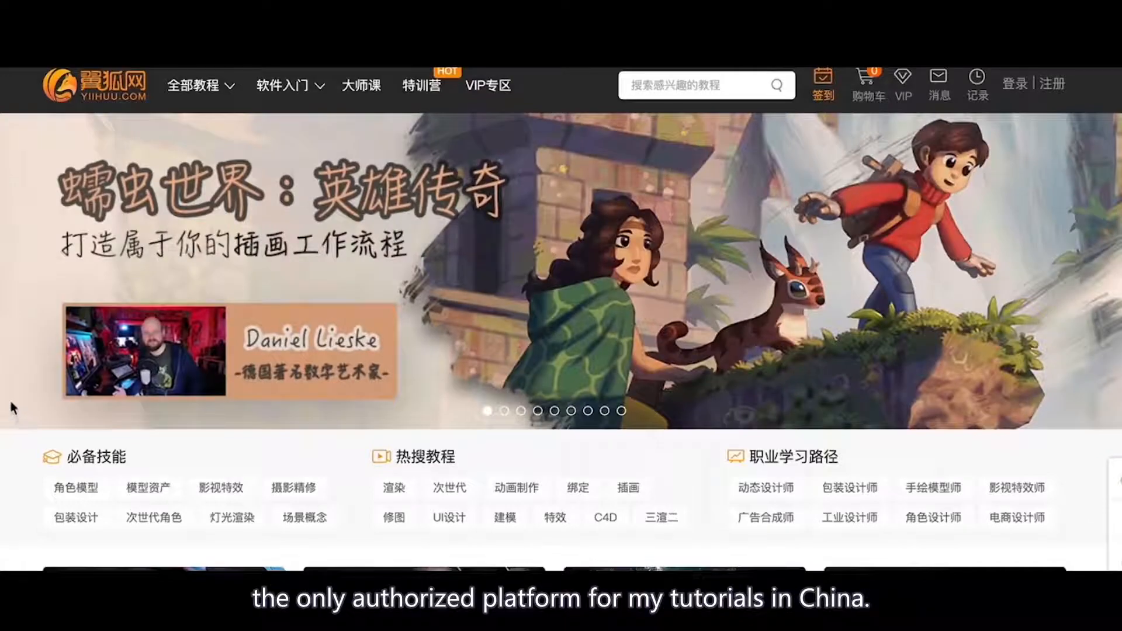
{"action": "scroll", "scroll_direction": "down", "scroll_amount": 3}
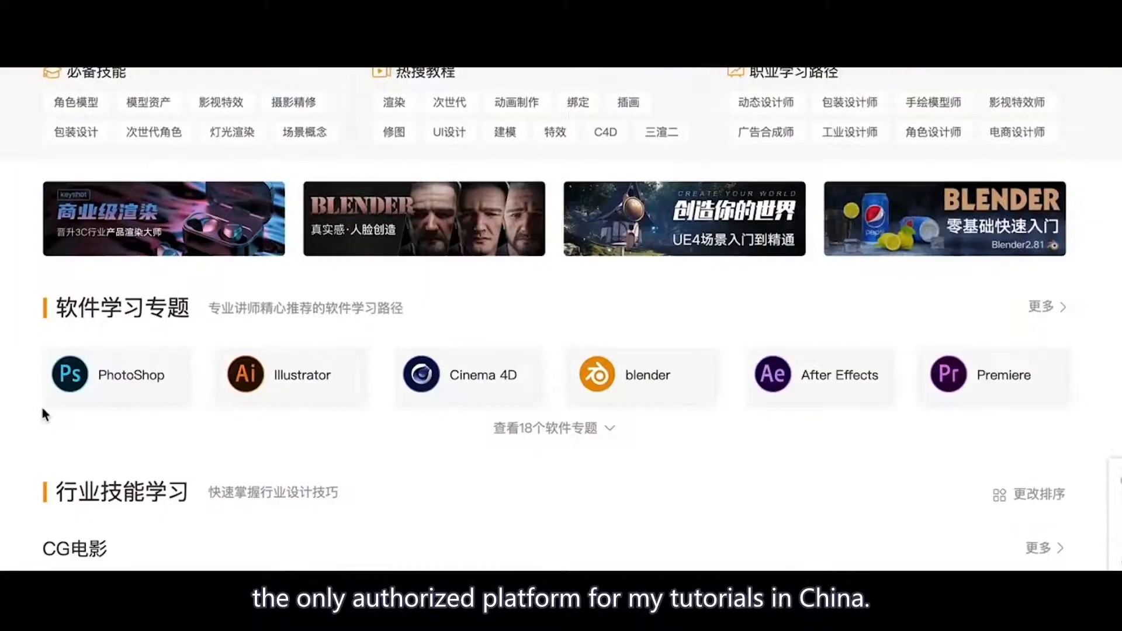